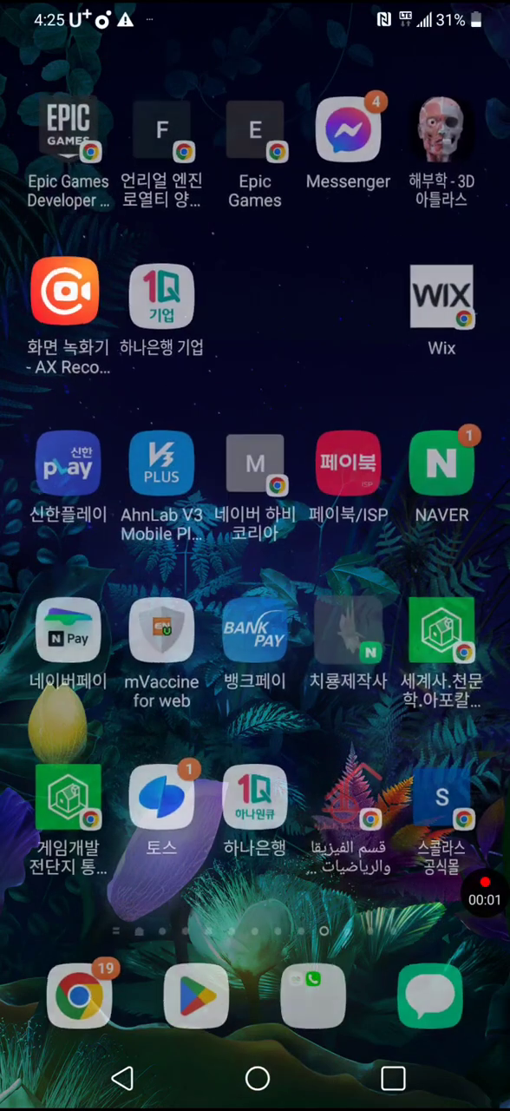
Swipe through the home screen pages and launch the 3D anatomy app
{"action": "scroll", "scroll_direction": "left", "scroll_amount": 3}
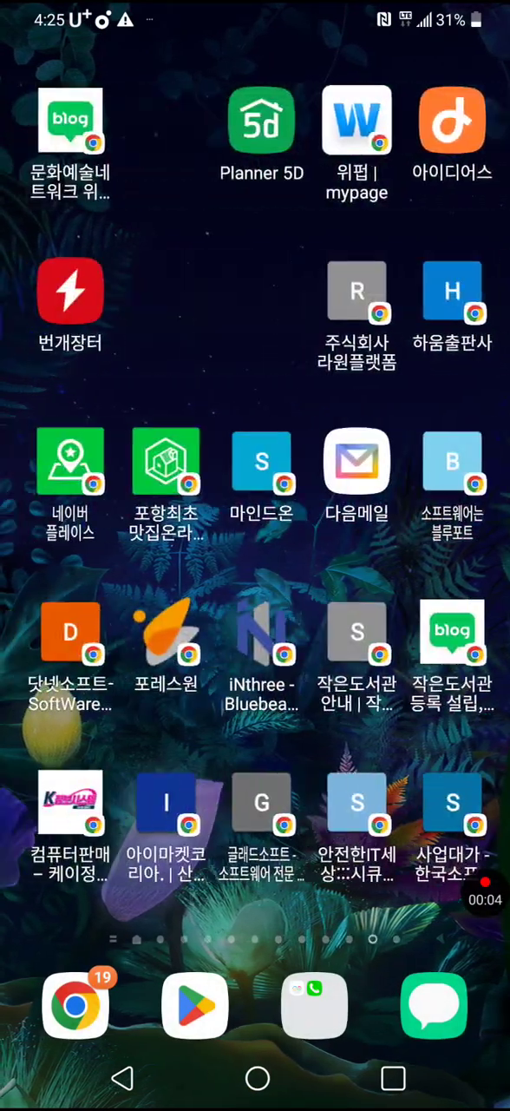
{"action": "scroll", "scroll_direction": "left", "scroll_amount": 3}
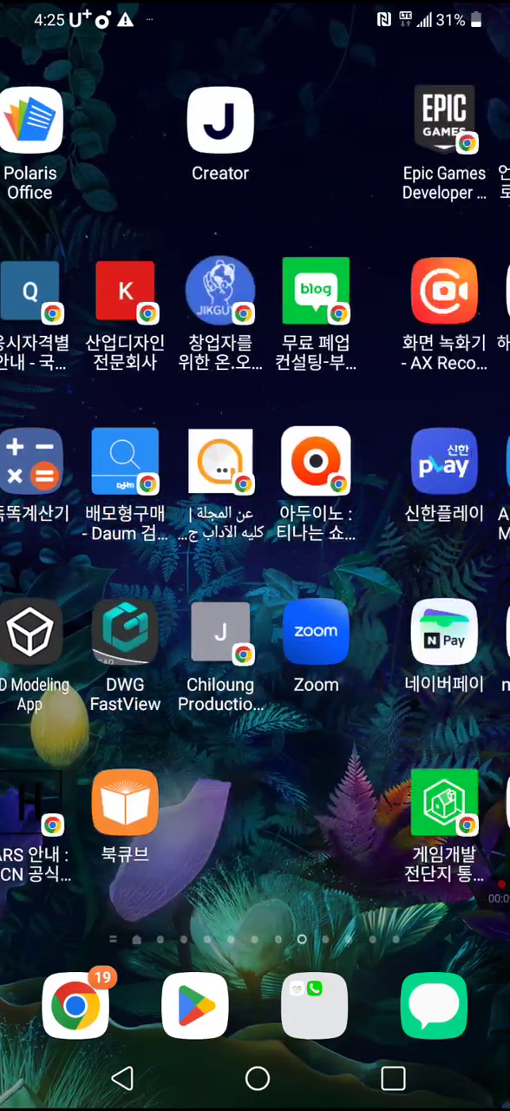
{"action": "scroll", "scroll_direction": "left", "scroll_amount": 3}
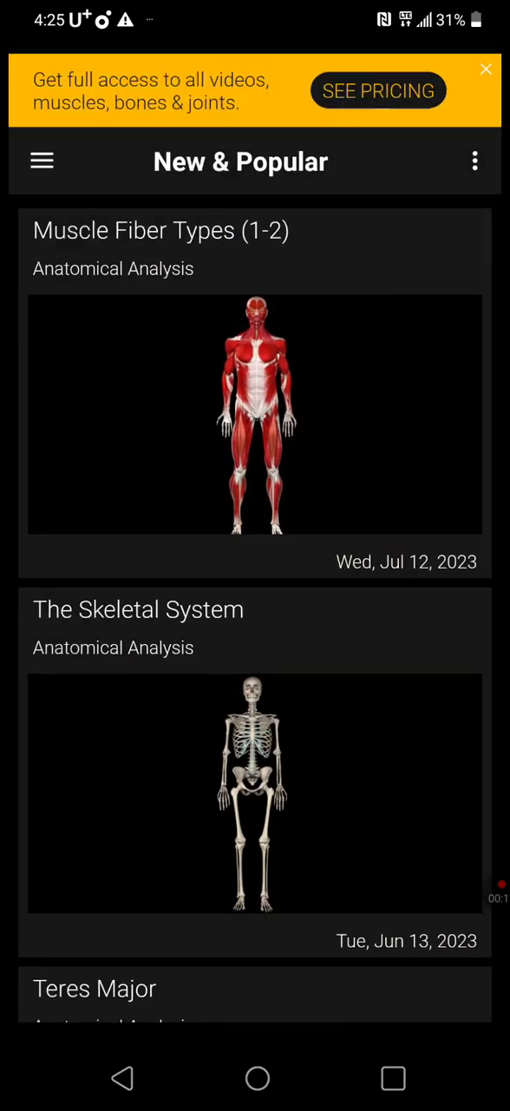
Open Muscular Anatomy from the menu and show the Upper Arm model with Biceps Brachii
{"action": "left_click", "coordinate": [42, 161]}
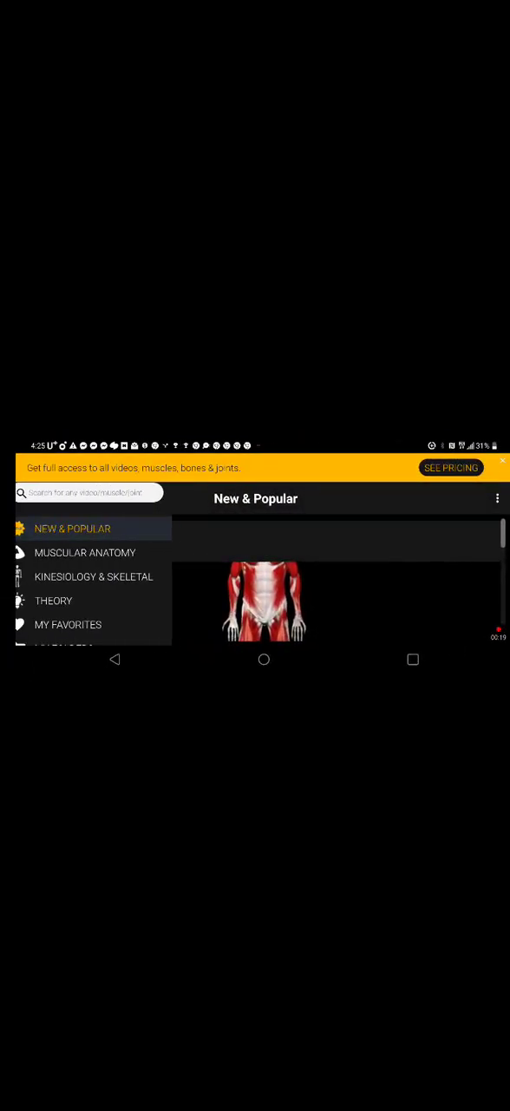
{"action": "left_click", "coordinate": [85, 552]}
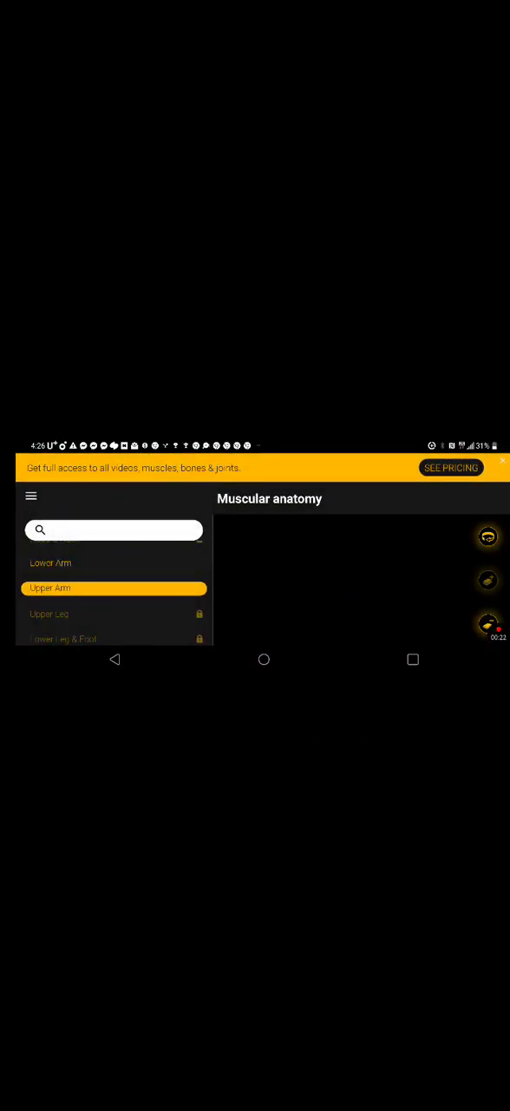
{"action": "left_click", "coordinate": [112, 587]}
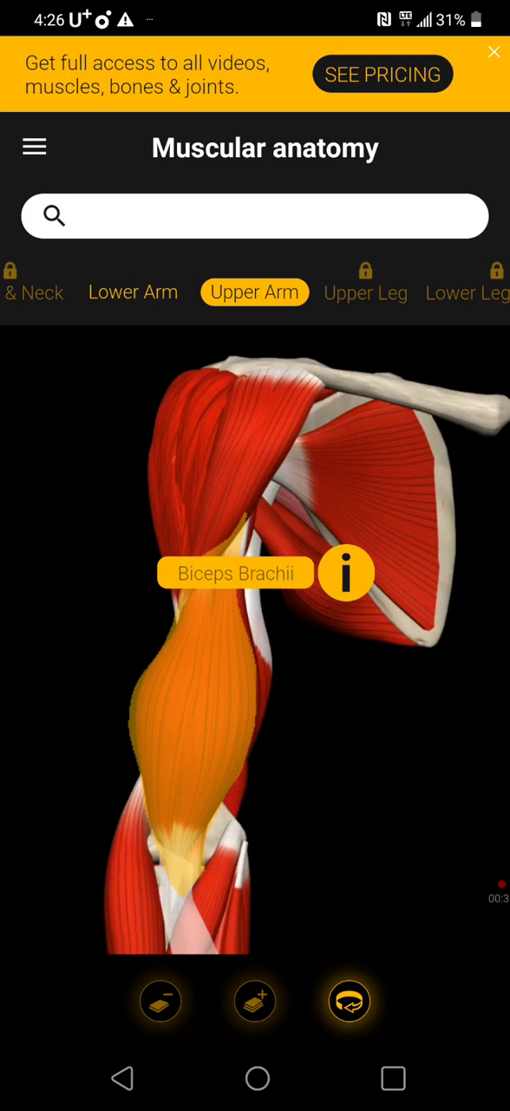
Hide the Biceps Brachii label, deselect the muscle, and show the Lower Arm model
{"action": "left_click", "coordinate": [347, 573]}
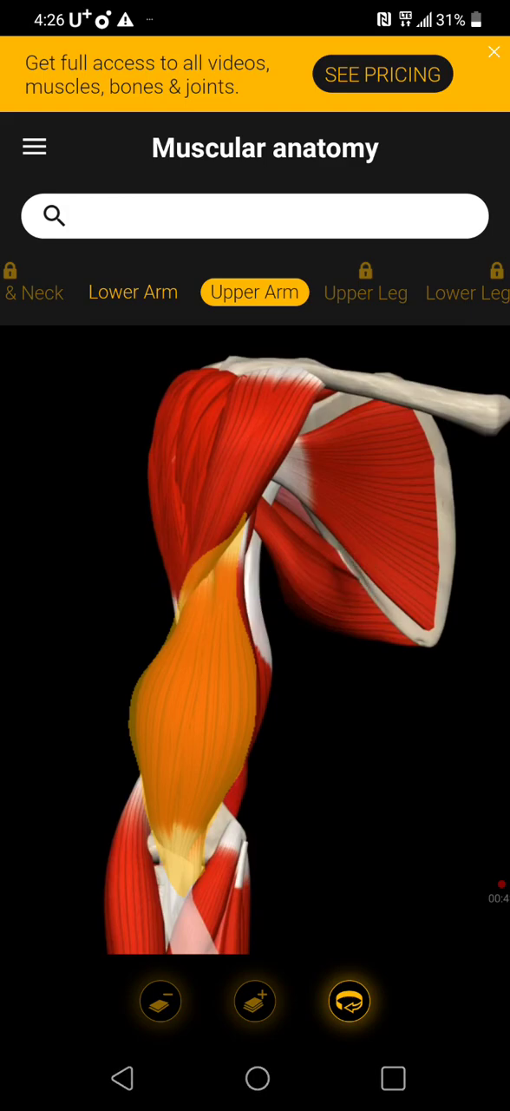
{"action": "left_click", "coordinate": [200, 477]}
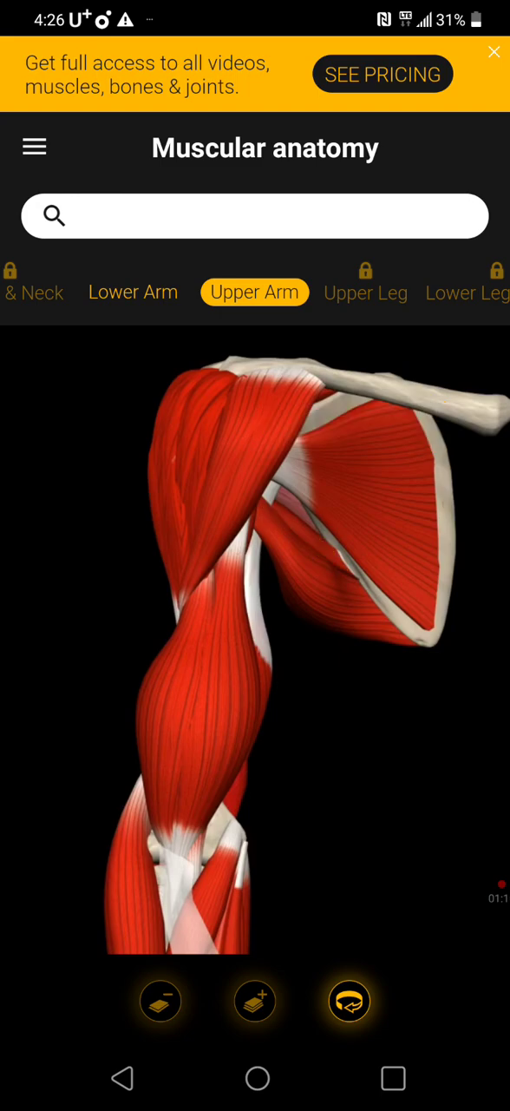
{"action": "left_click", "coordinate": [132, 292]}
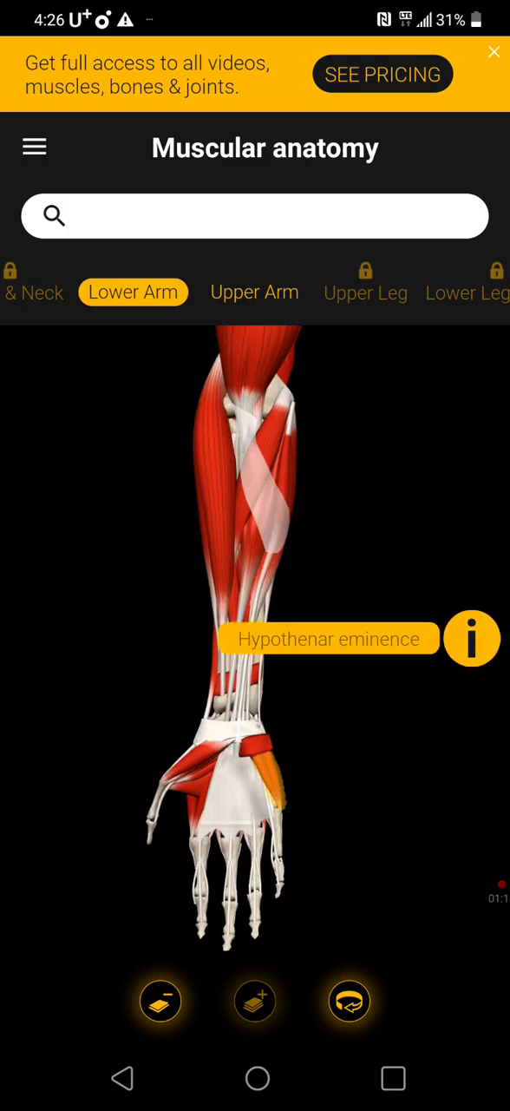
Dismiss the Hypothenar eminence label and go to Kinesiology & Skeletal via the menu
{"action": "left_click", "coordinate": [191, 780]}
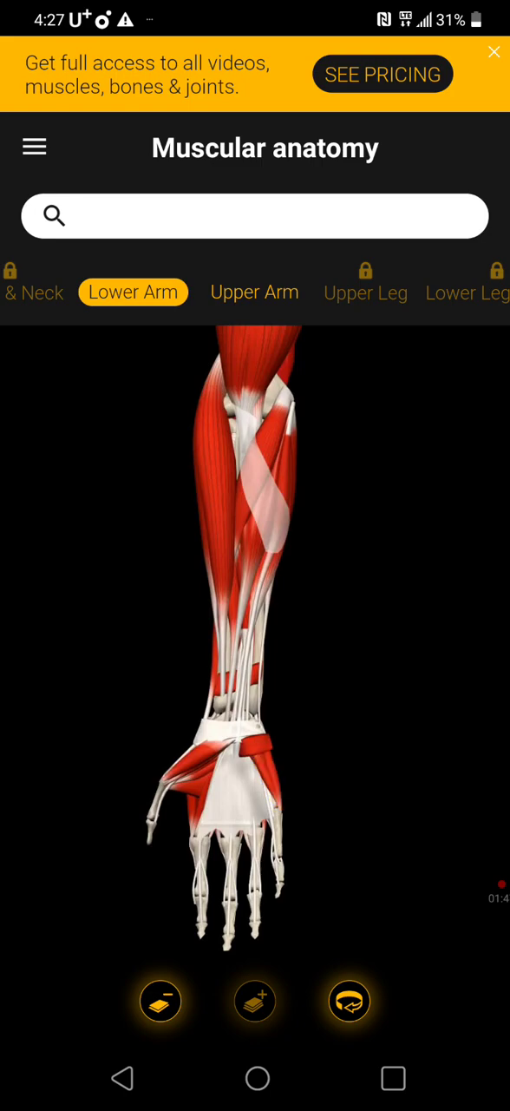
{"action": "scroll", "scroll_direction": "left", "scroll_amount": 3}
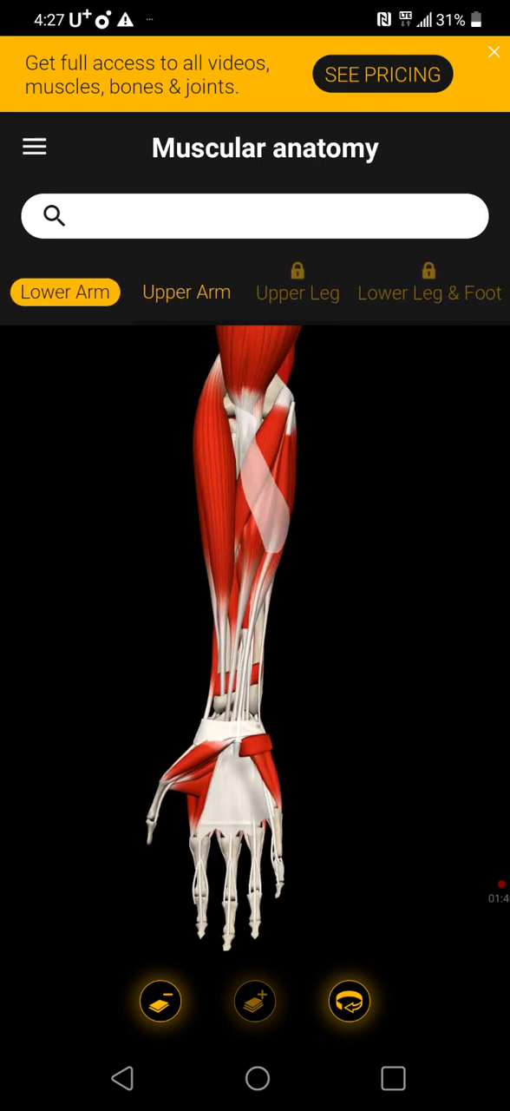
{"action": "left_click", "coordinate": [35, 147]}
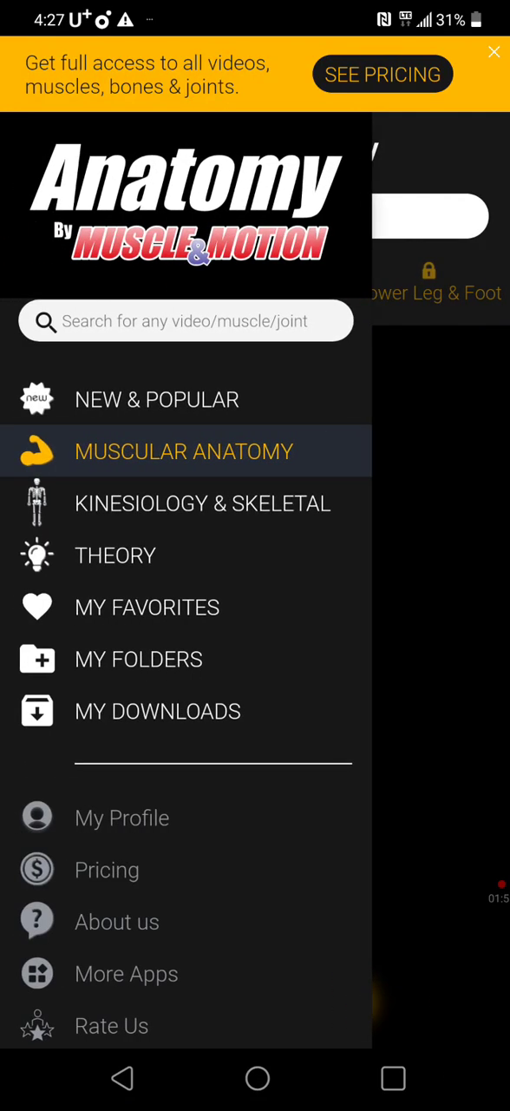
{"action": "left_click", "coordinate": [203, 503]}
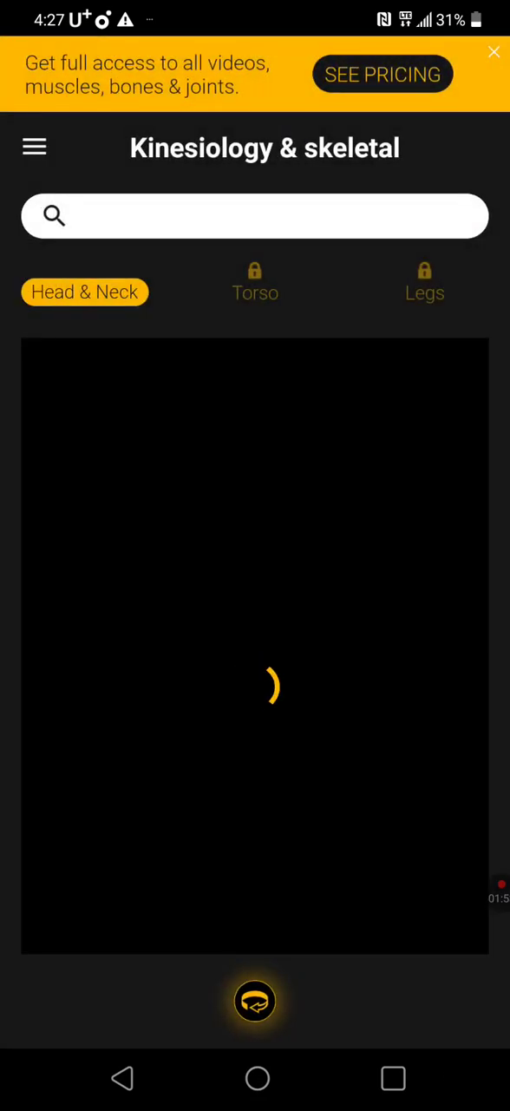